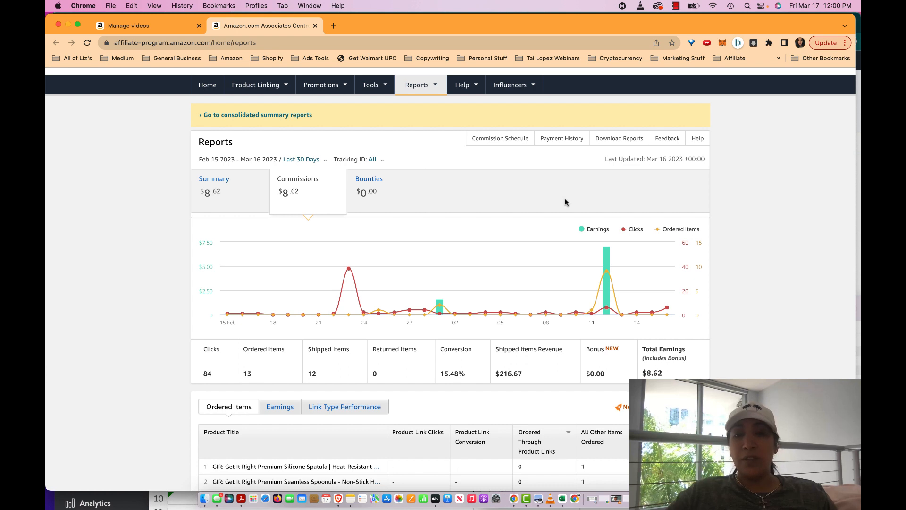
pyautogui.moveTo(561, 316)
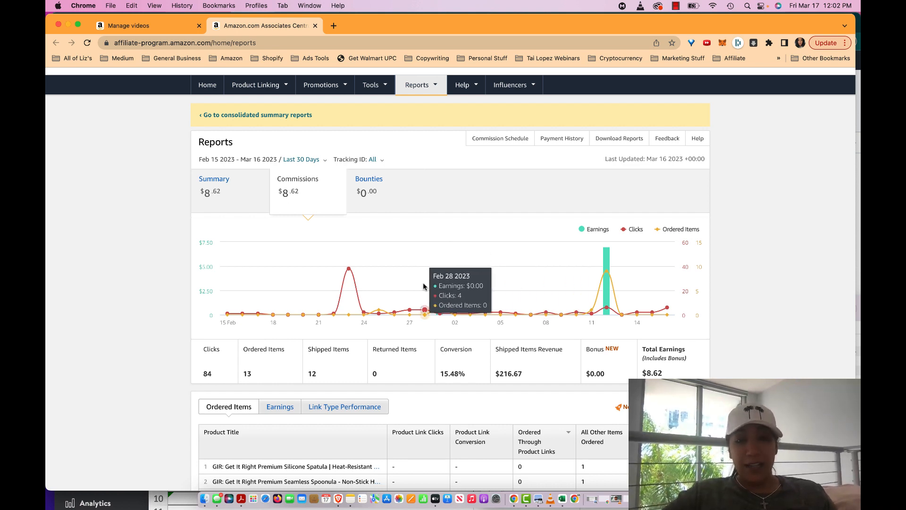
pyautogui.moveTo(228, 315)
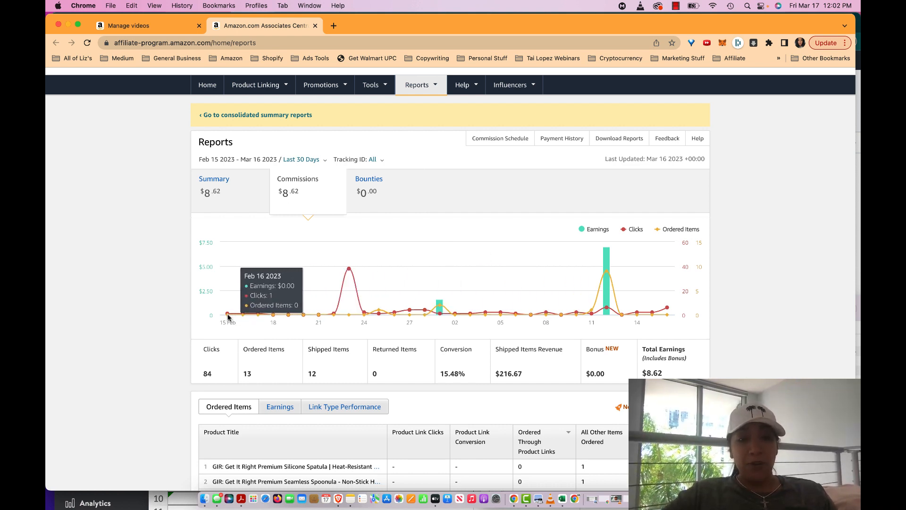
pyautogui.moveTo(228, 314)
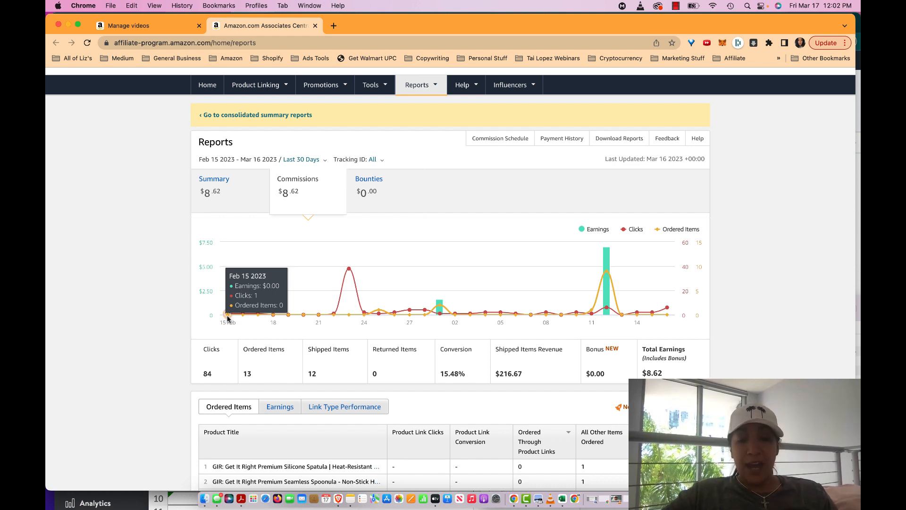
pyautogui.moveTo(241, 321)
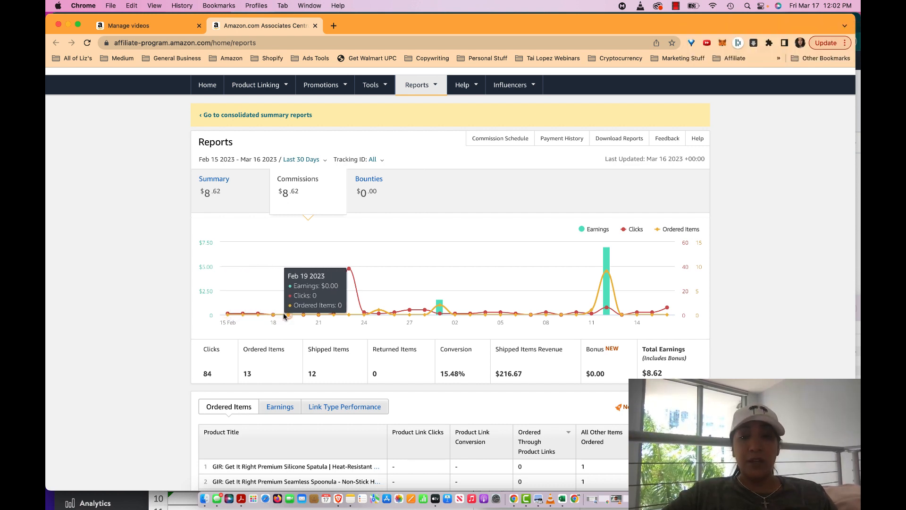
pyautogui.moveTo(310, 318)
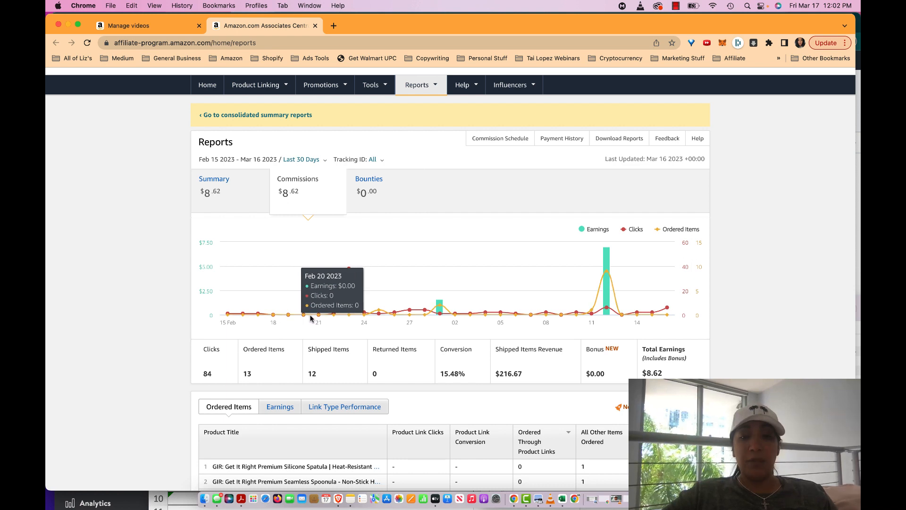
pyautogui.moveTo(317, 313)
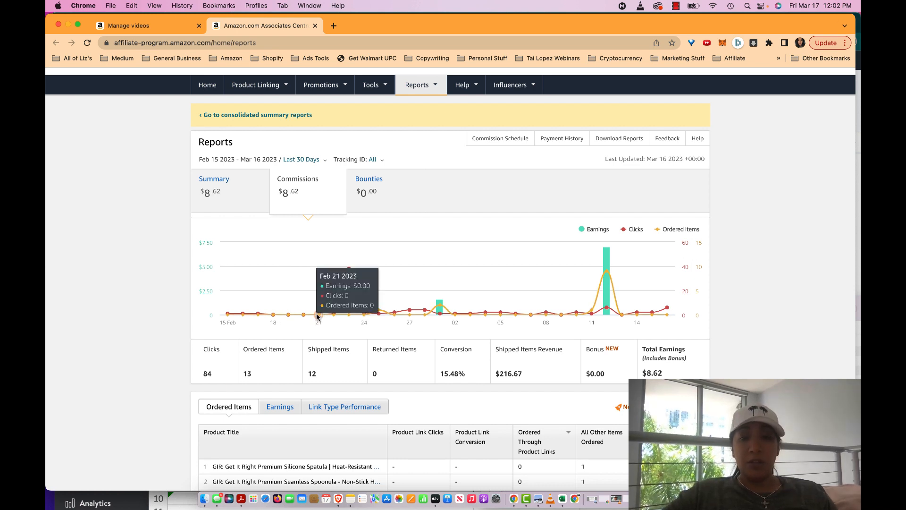
pyautogui.moveTo(228, 314)
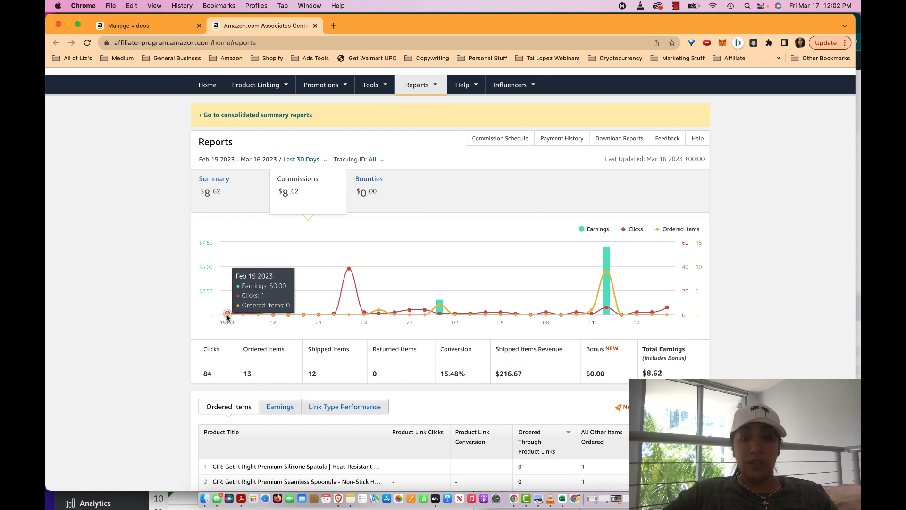
pyautogui.moveTo(333, 312)
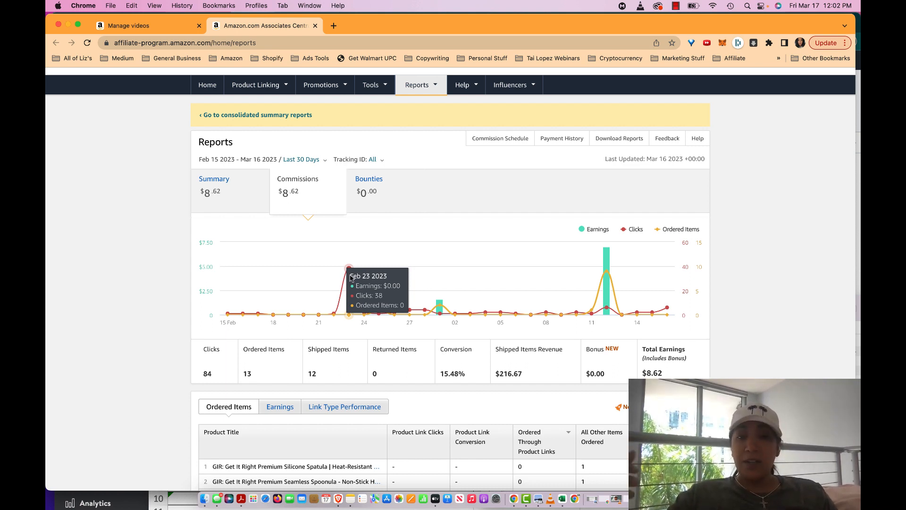
pyautogui.moveTo(413, 267)
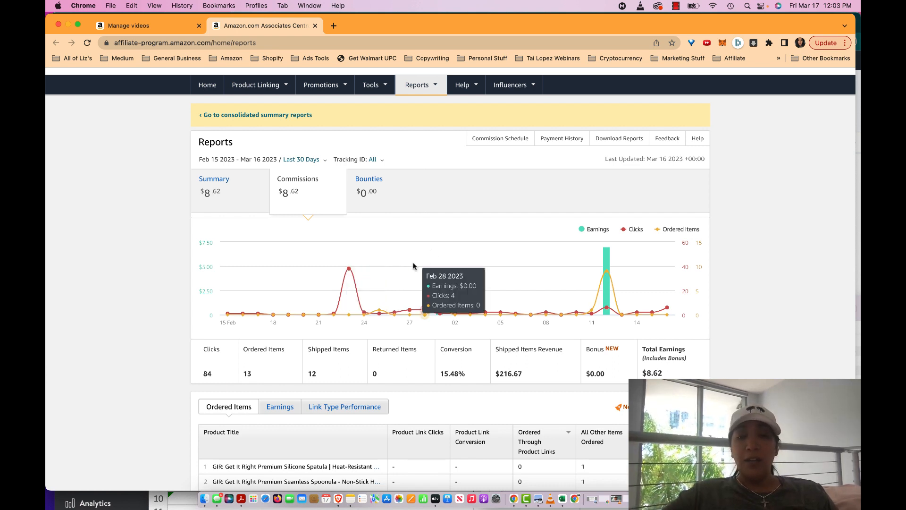
pyautogui.moveTo(348, 268)
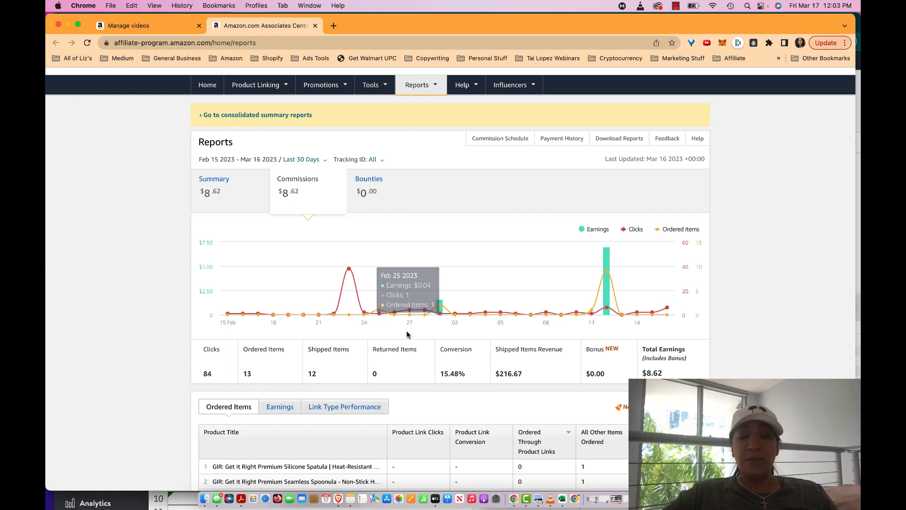
pyautogui.moveTo(335, 321)
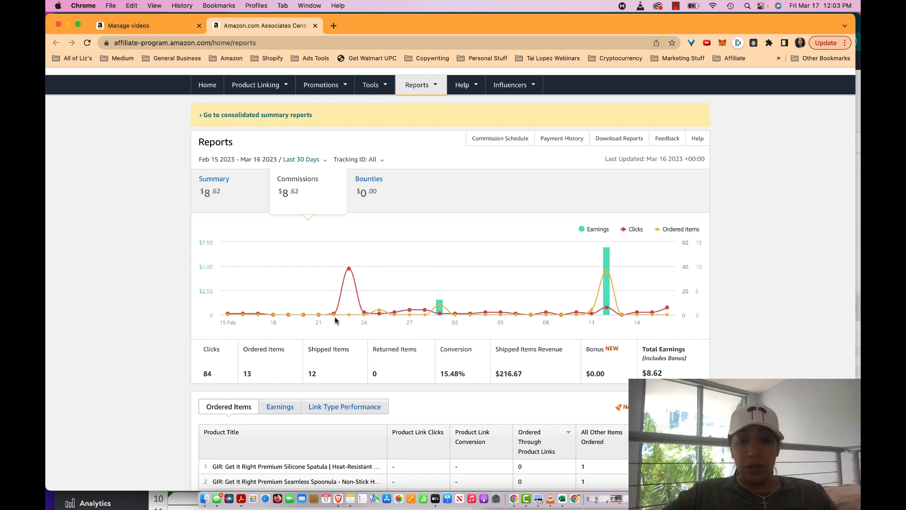
pyautogui.moveTo(227, 314)
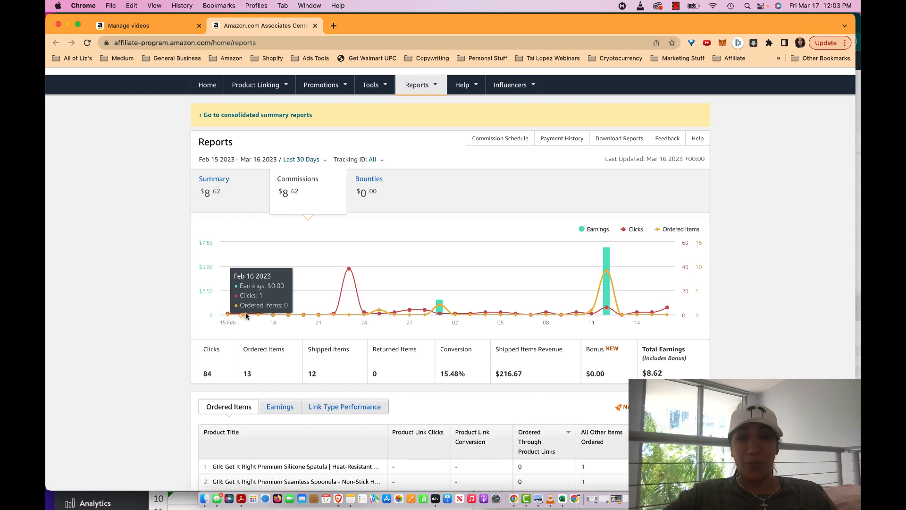
pyautogui.moveTo(329, 317)
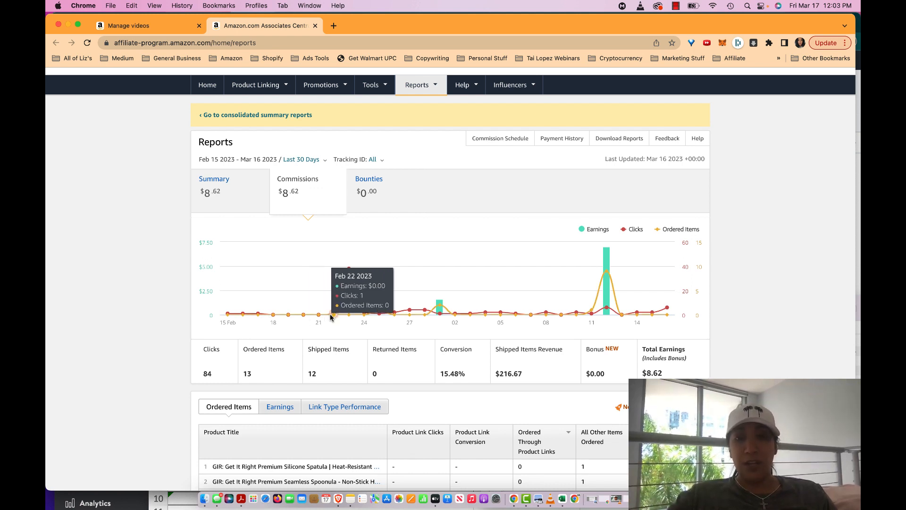
pyautogui.moveTo(240, 314)
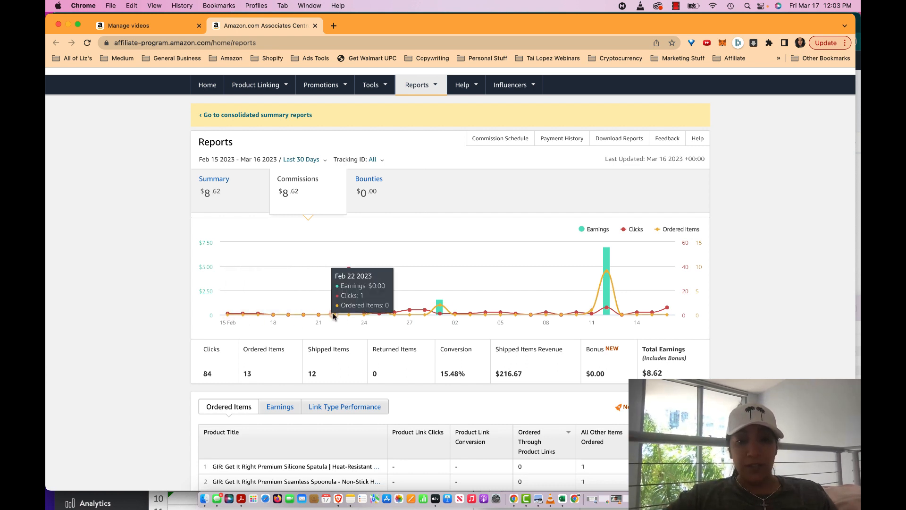
pyautogui.moveTo(350, 267)
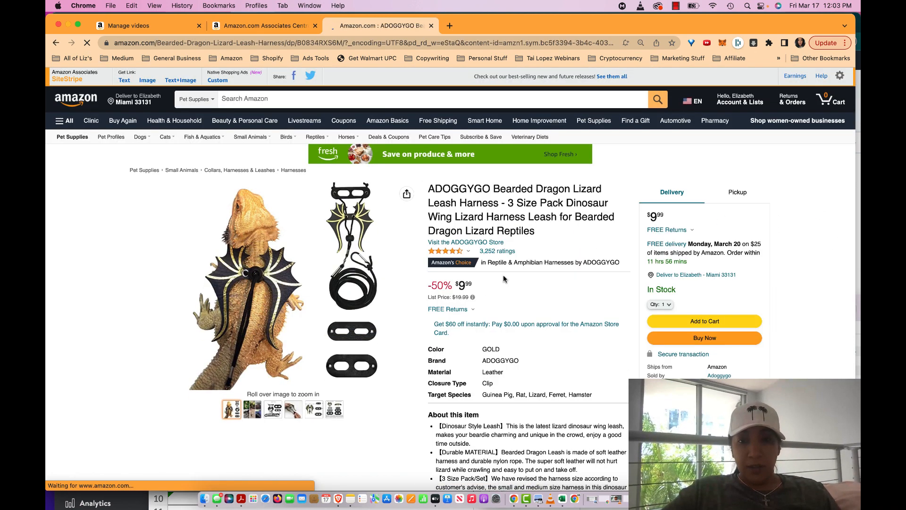
# - Show the harness size comparison image on the ADOGGYGO bearded dragon leash page
pyautogui.scroll(-3)
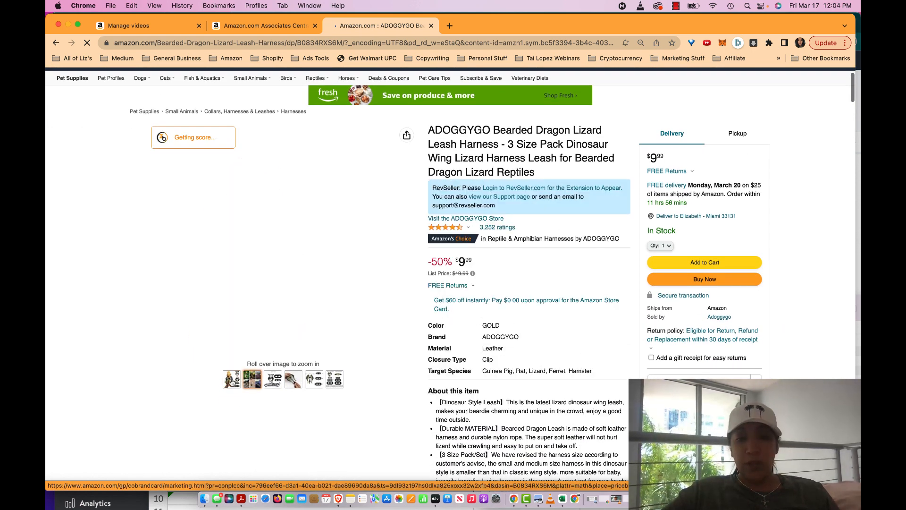
pyautogui.click(333, 380)
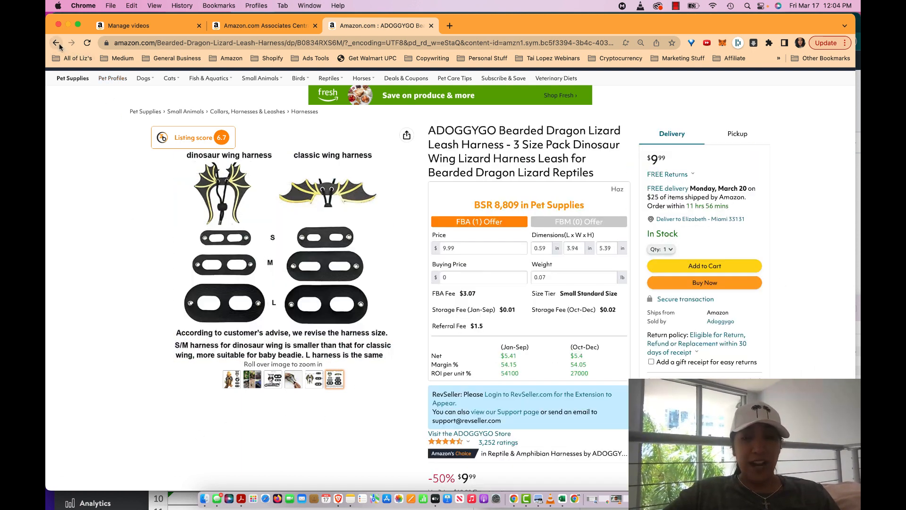
pyautogui.moveTo(57, 43)
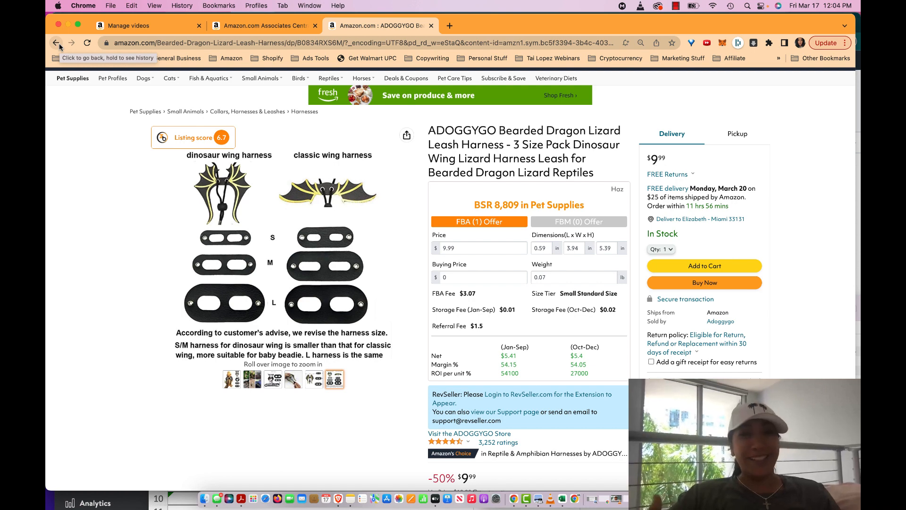
# - Return to the Amazon home page and open the PharMeDoc pillows Top Deal card
pyautogui.click(56, 42)
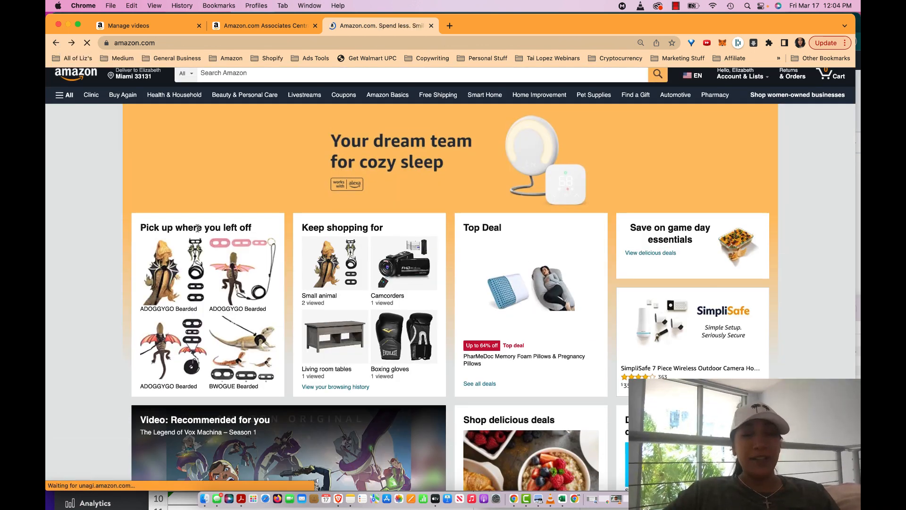
pyautogui.scroll(-3)
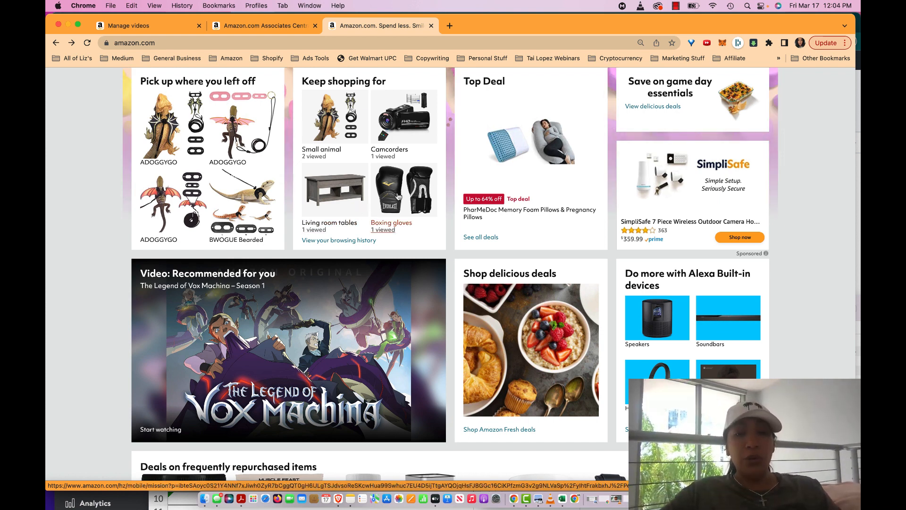
pyautogui.moveTo(331, 223)
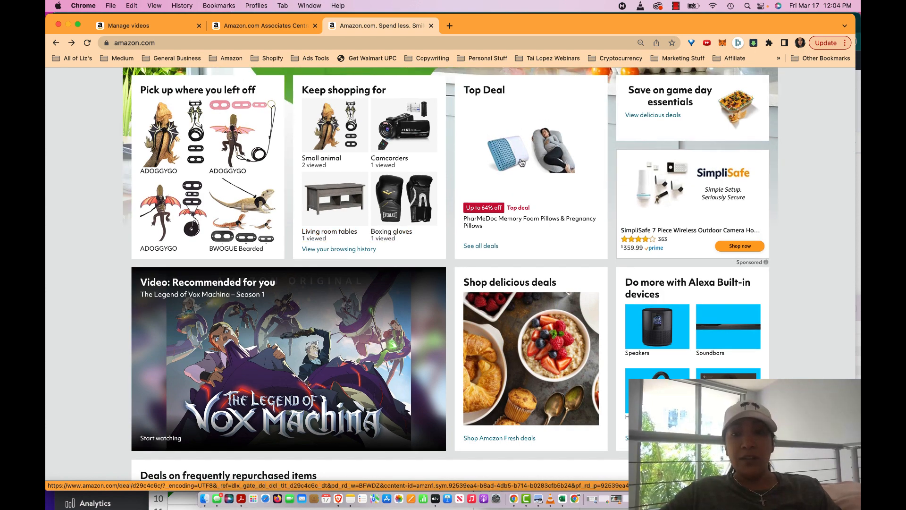
pyautogui.click(480, 245)
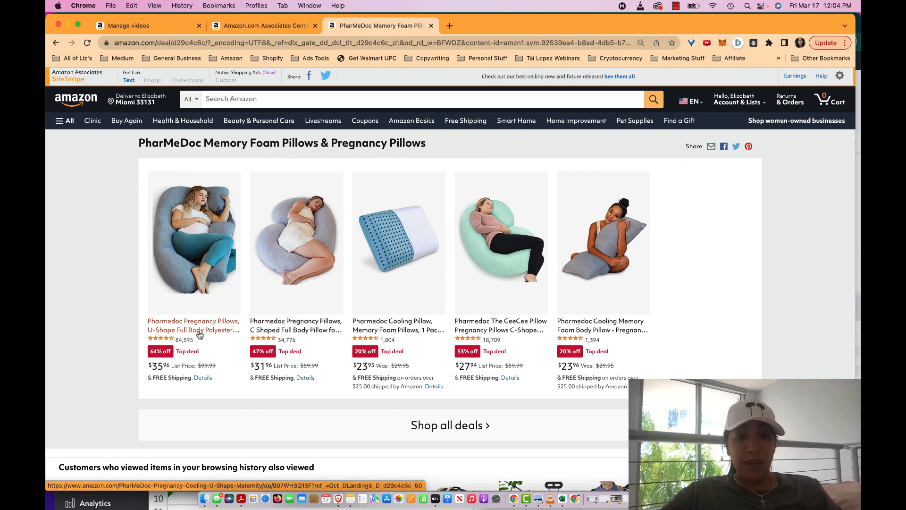
# - Open the U-shaped PharMeDoc pillow from the deals list, then its C-shaped full body pillow listing
pyautogui.click(193, 325)
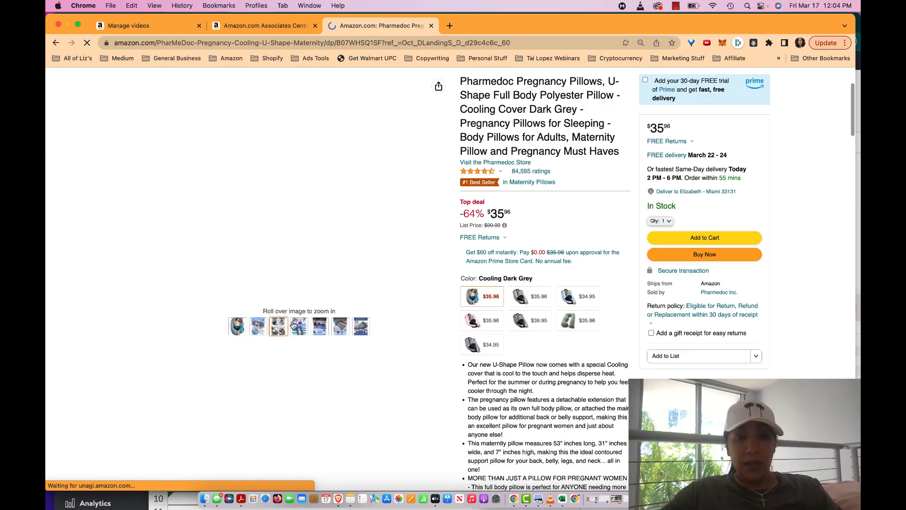
pyautogui.click(361, 355)
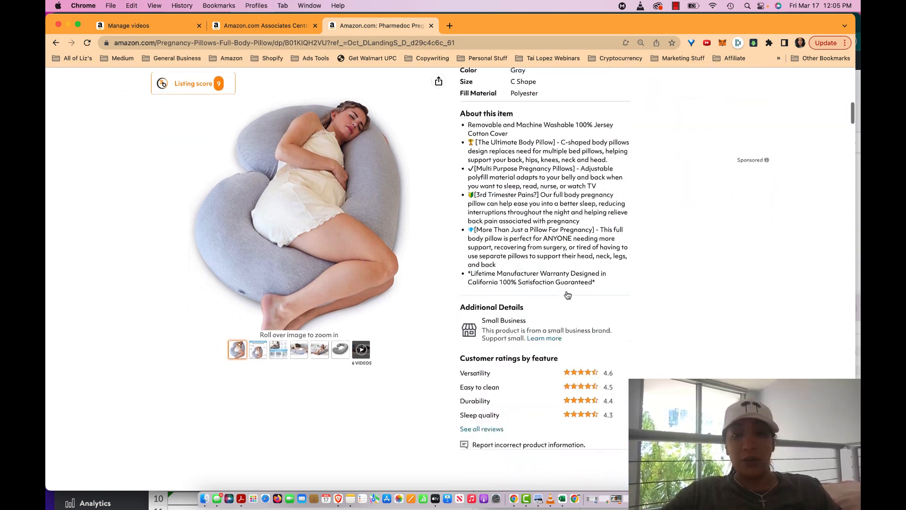
# - Review the C-shaped pillow's description and product information table down the page
pyautogui.scroll(-3)
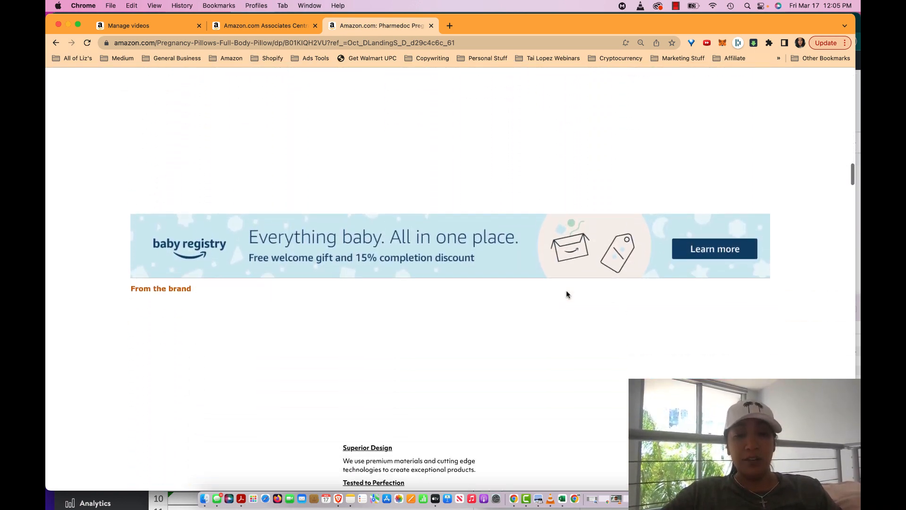
pyautogui.scroll(-3)
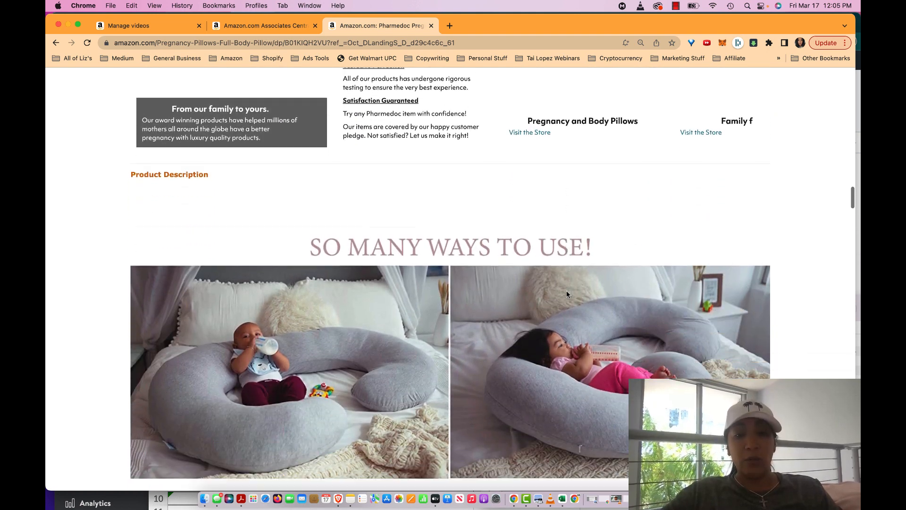
pyautogui.scroll(-3)
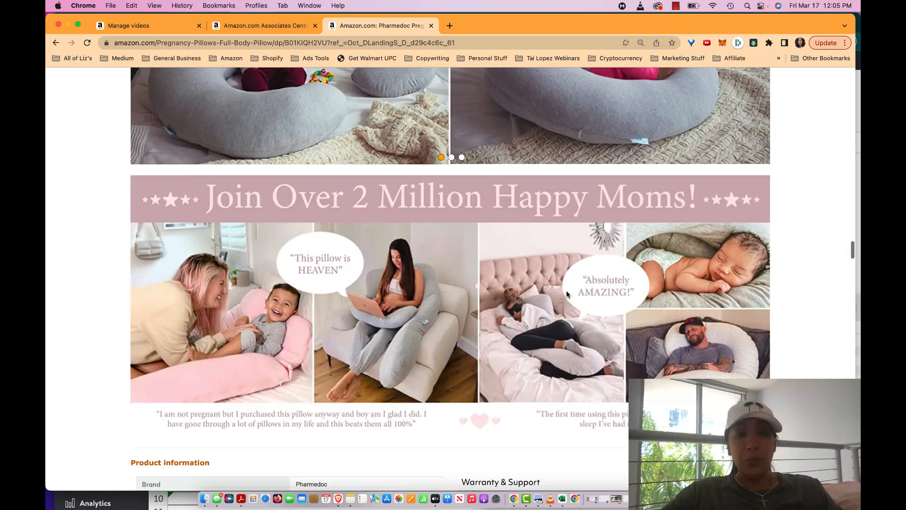
pyautogui.scroll(-3)
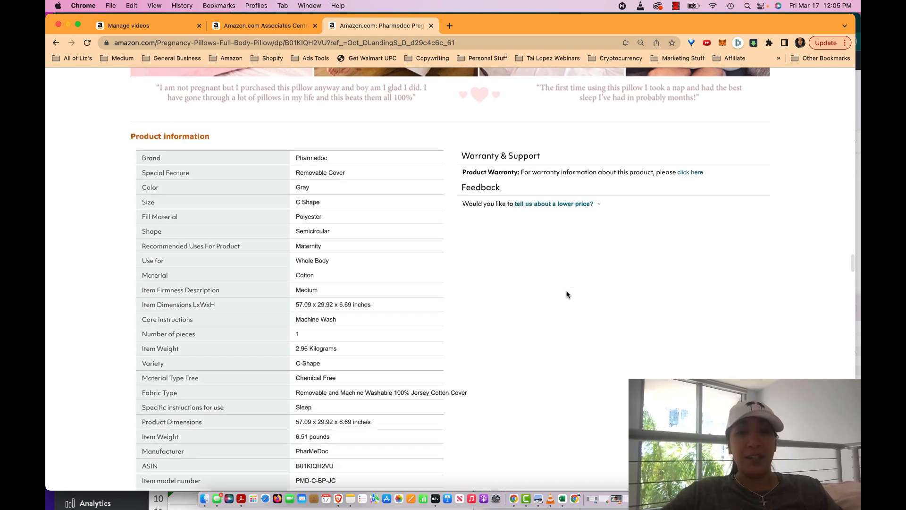
pyautogui.scroll(-3)
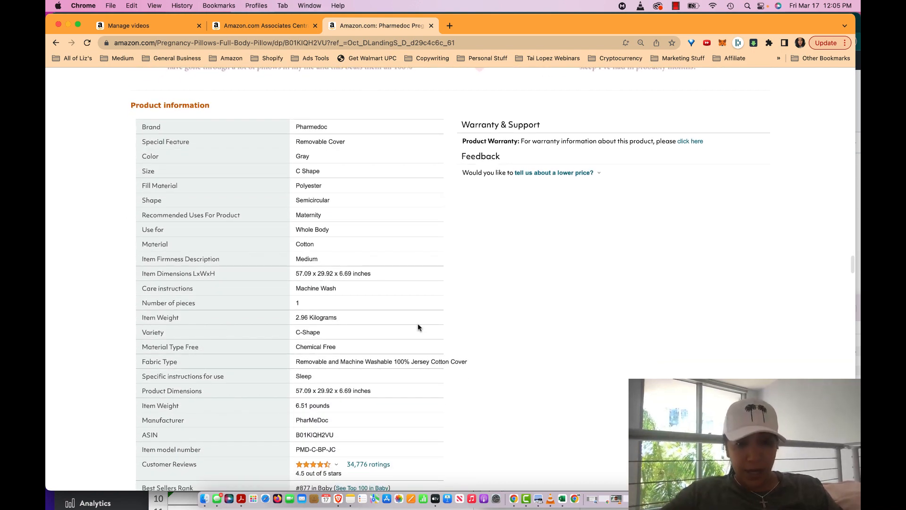
pyautogui.scroll(-3)
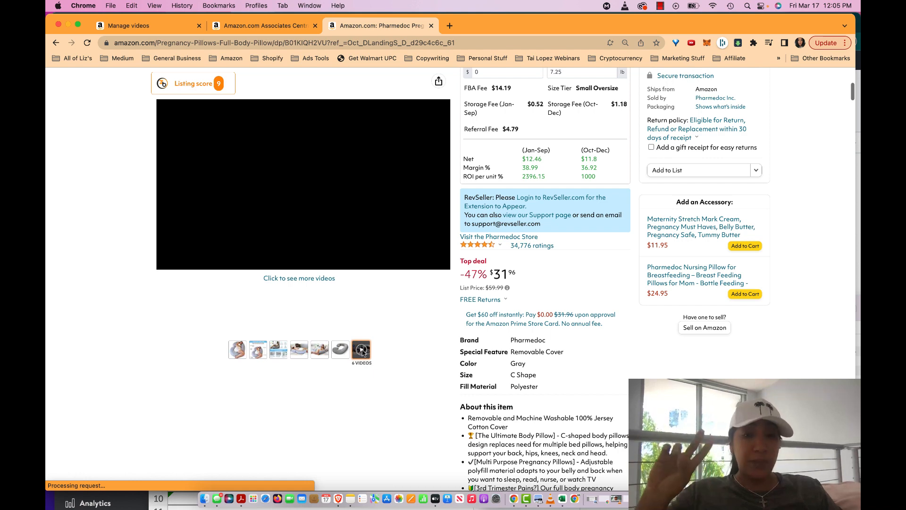
pyautogui.click(361, 350)
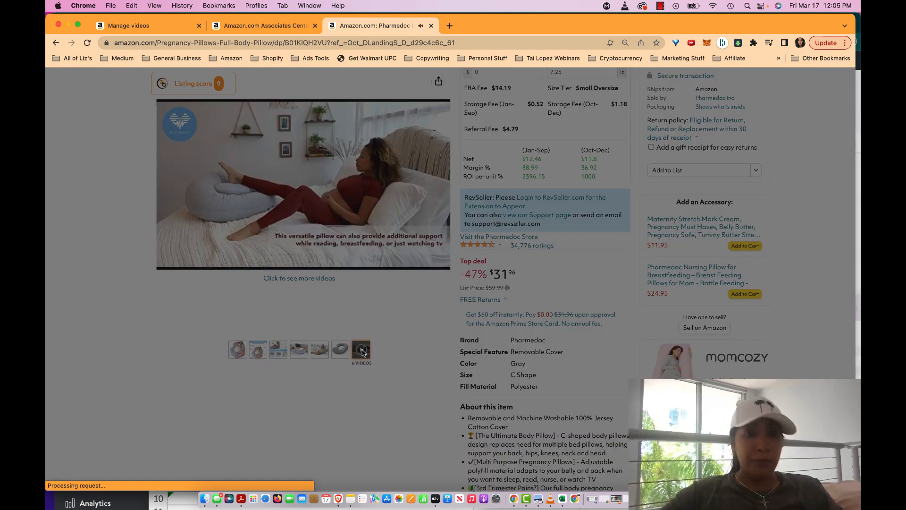
pyautogui.click(361, 350)
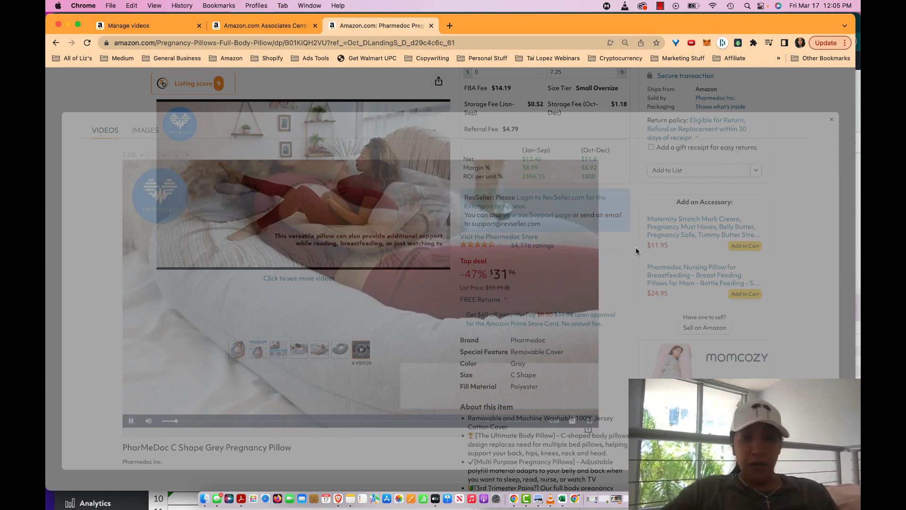
pyautogui.moveTo(516, 306)
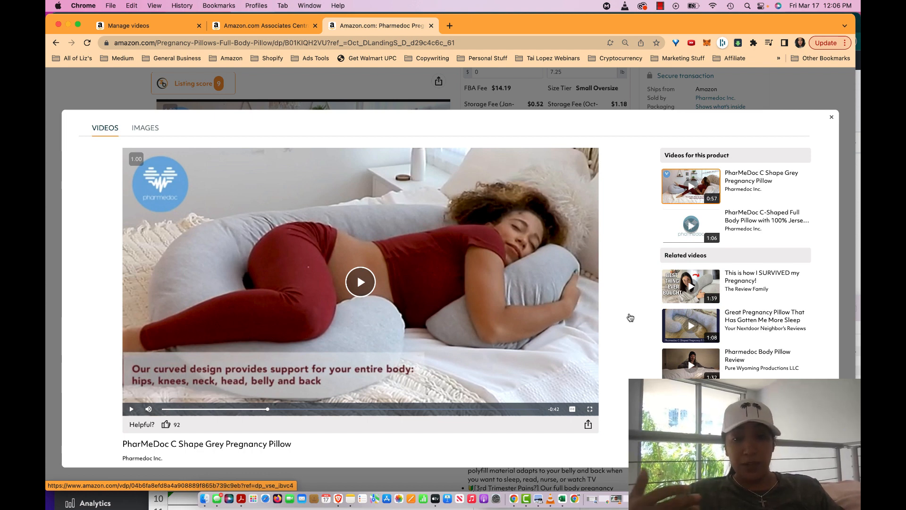
pyautogui.click(690, 286)
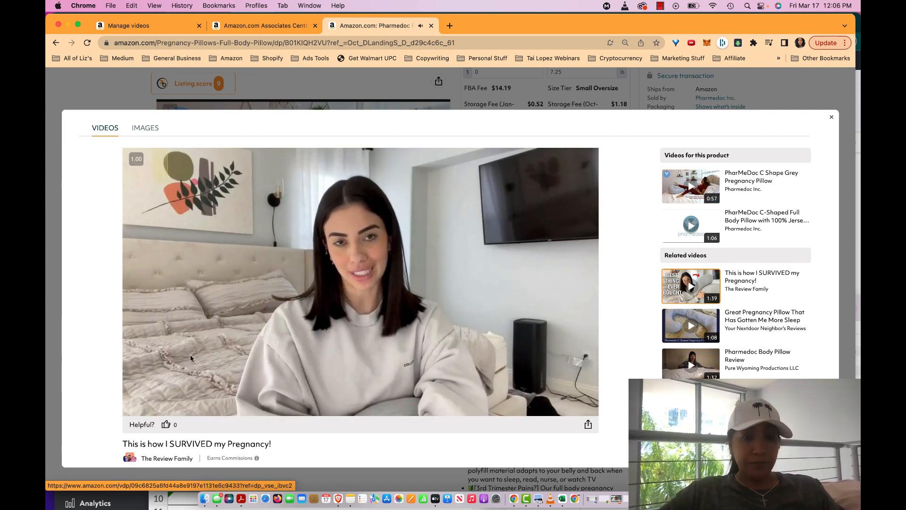
pyautogui.click(360, 281)
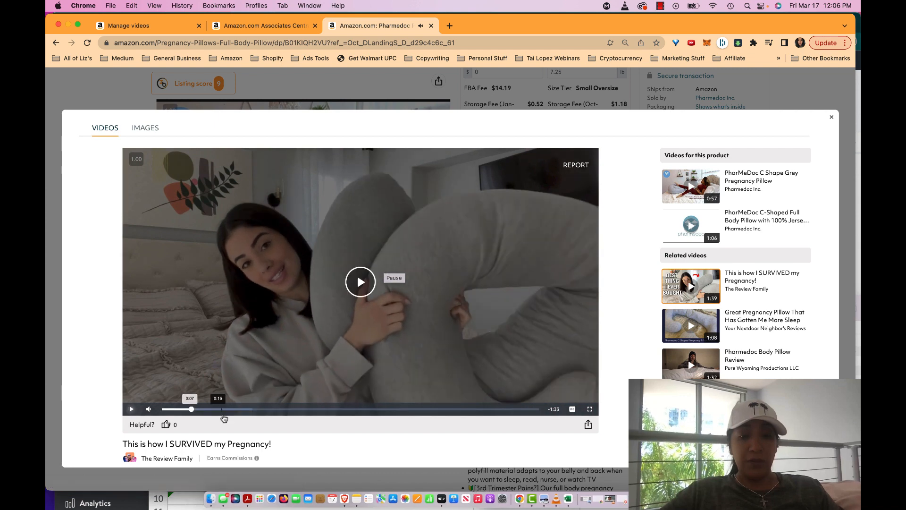
pyautogui.click(360, 283)
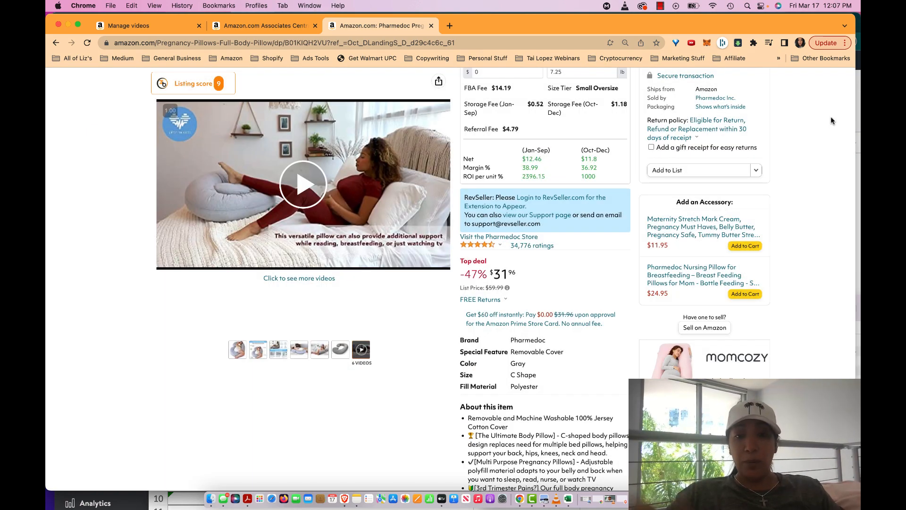
pyautogui.moveTo(525, 351)
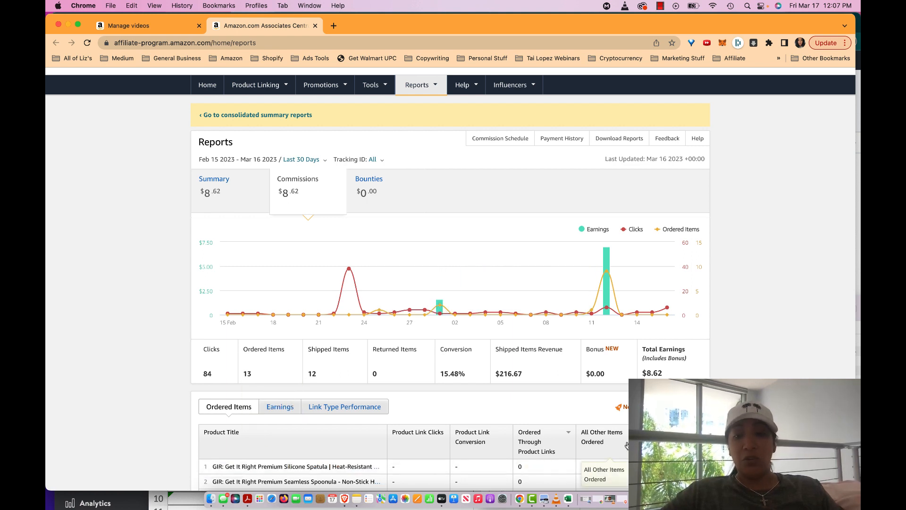
# - Show the Earnings table listing items shipped and revenue per product under the commissions chart
pyautogui.click(279, 406)
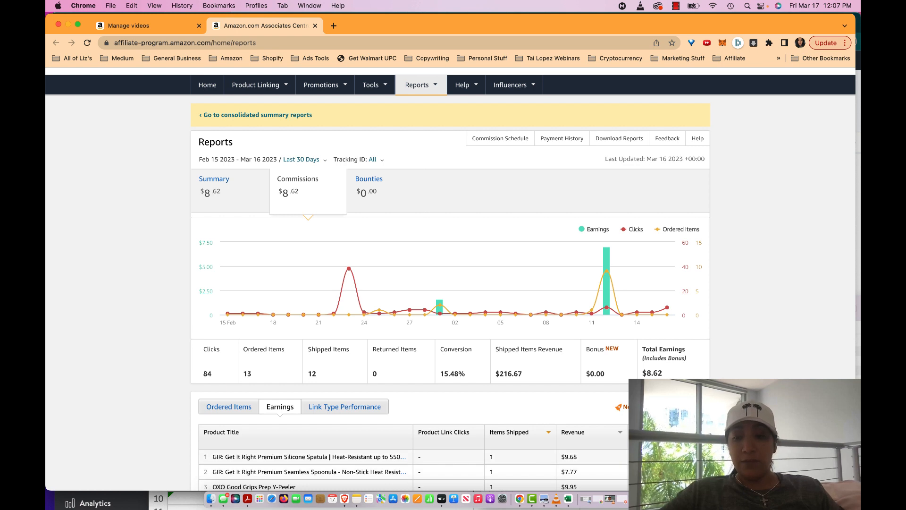
pyautogui.scroll(-3)
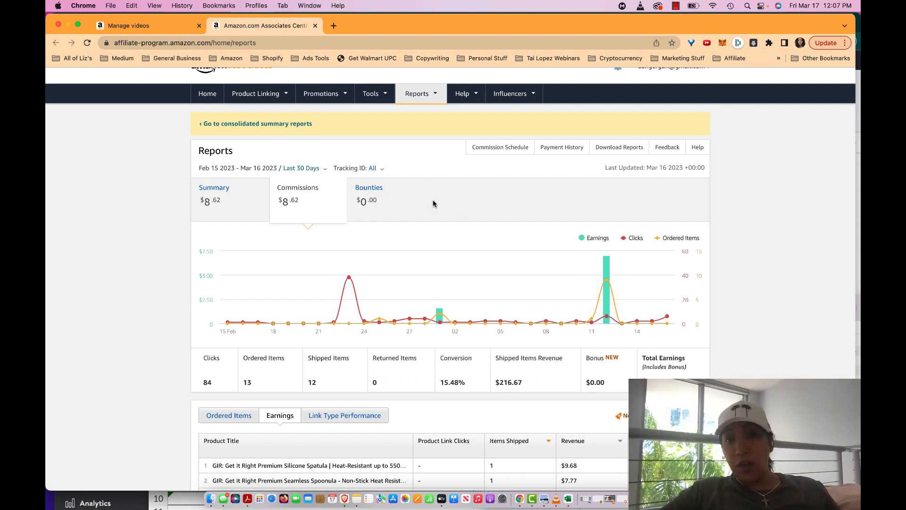
pyautogui.moveTo(228, 324)
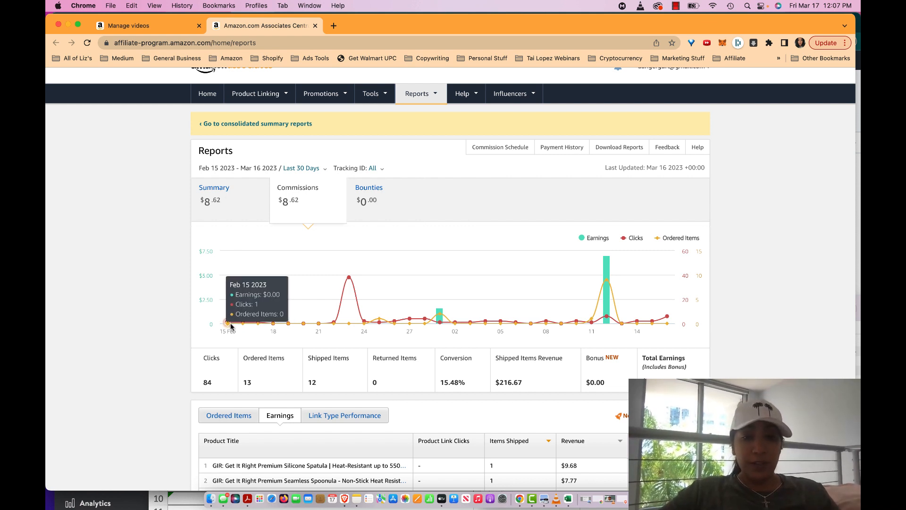
pyautogui.moveTo(379, 322)
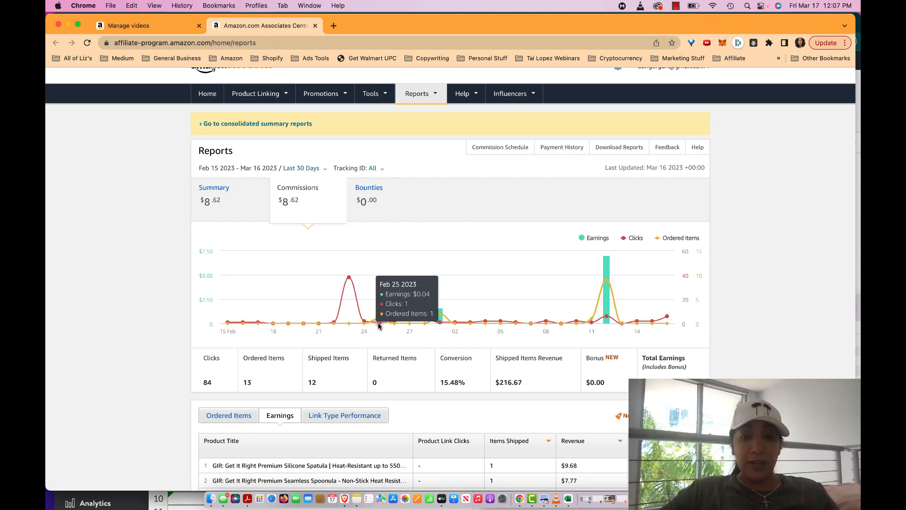
pyautogui.moveTo(468, 321)
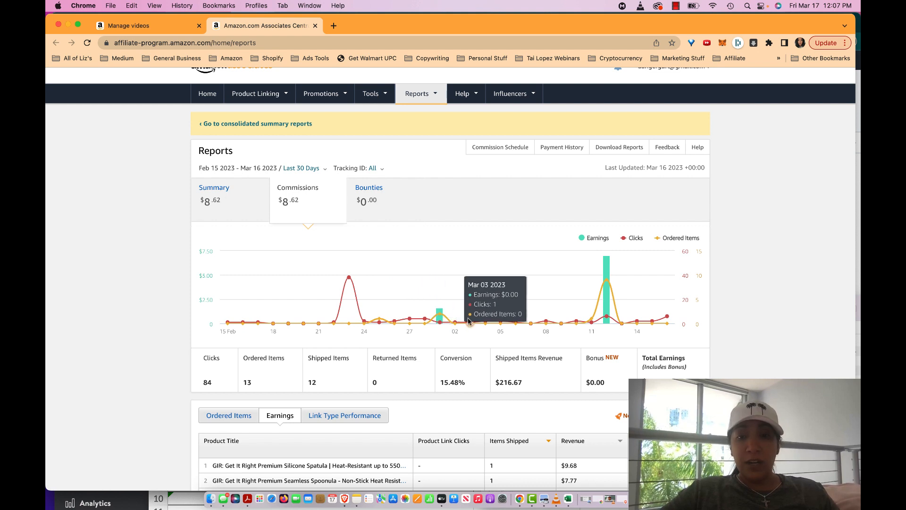
pyautogui.moveTo(379, 323)
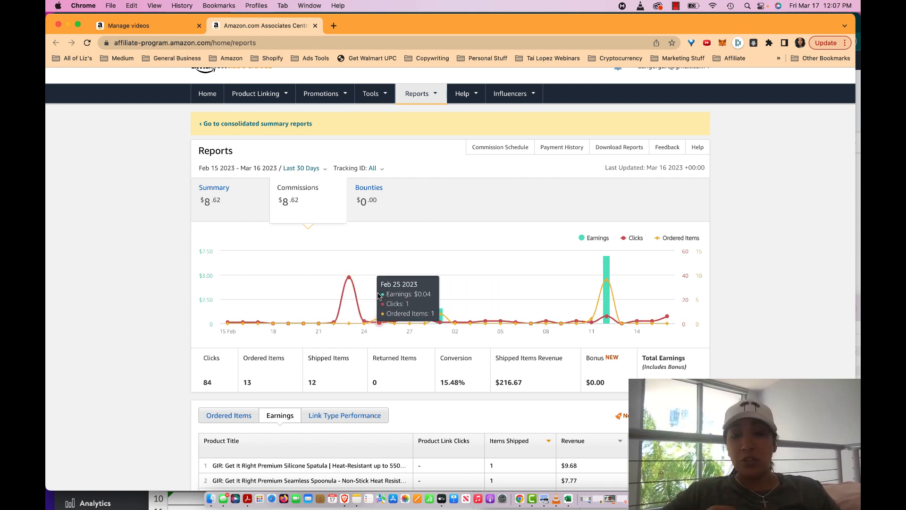
pyautogui.moveTo(470, 323)
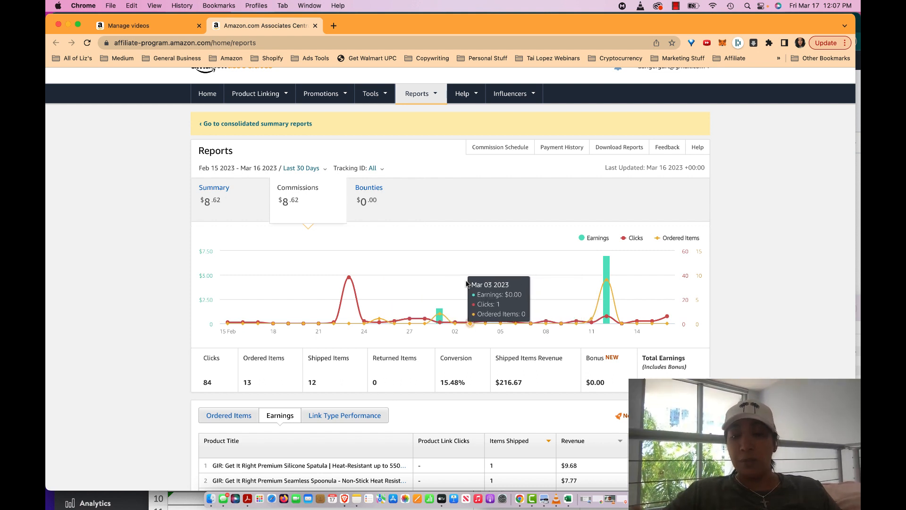
pyautogui.moveTo(242, 323)
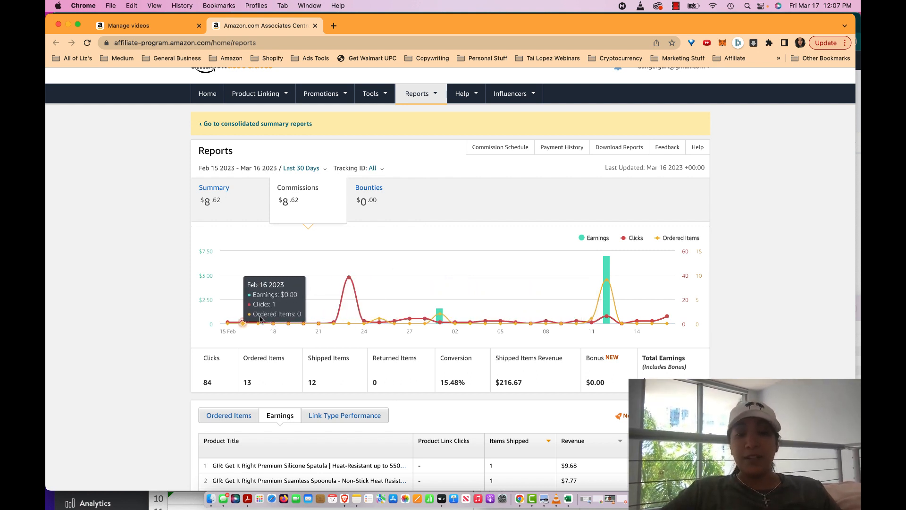
pyautogui.moveTo(348, 277)
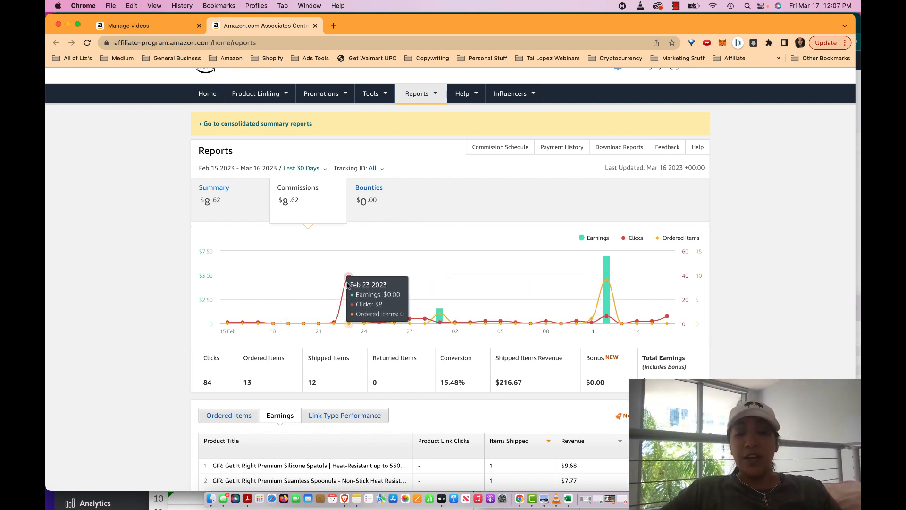
pyautogui.moveTo(319, 288)
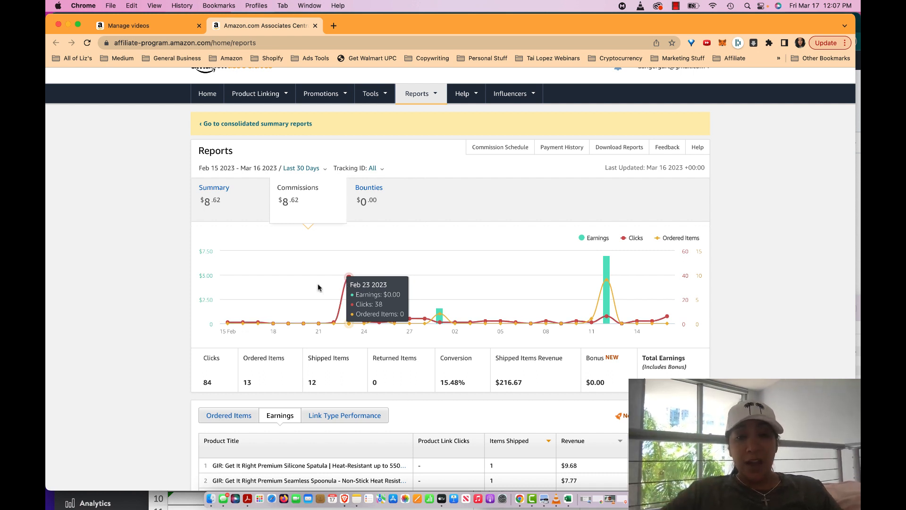
pyautogui.moveTo(439, 323)
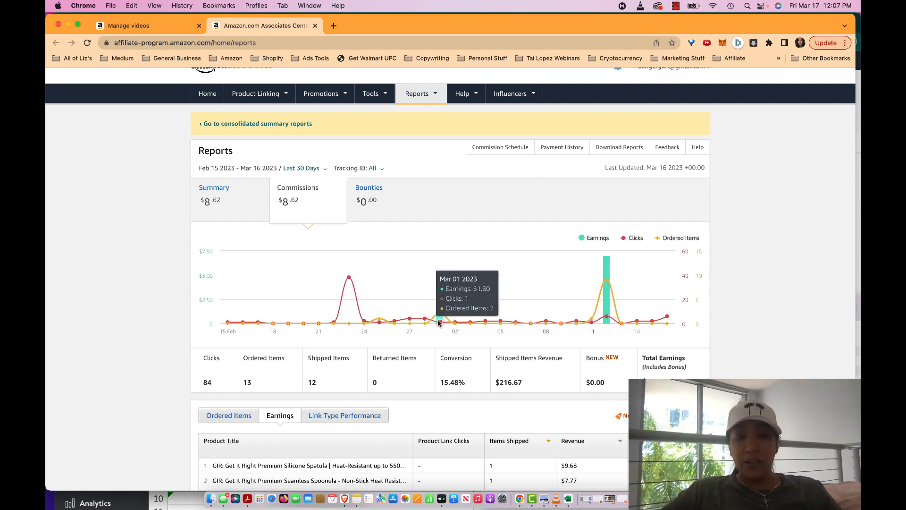
pyautogui.moveTo(410, 323)
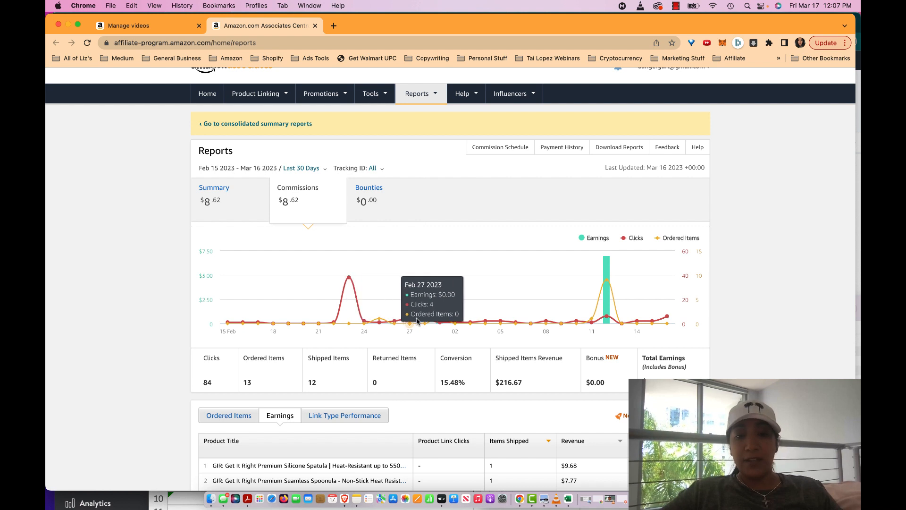
pyautogui.moveTo(535, 324)
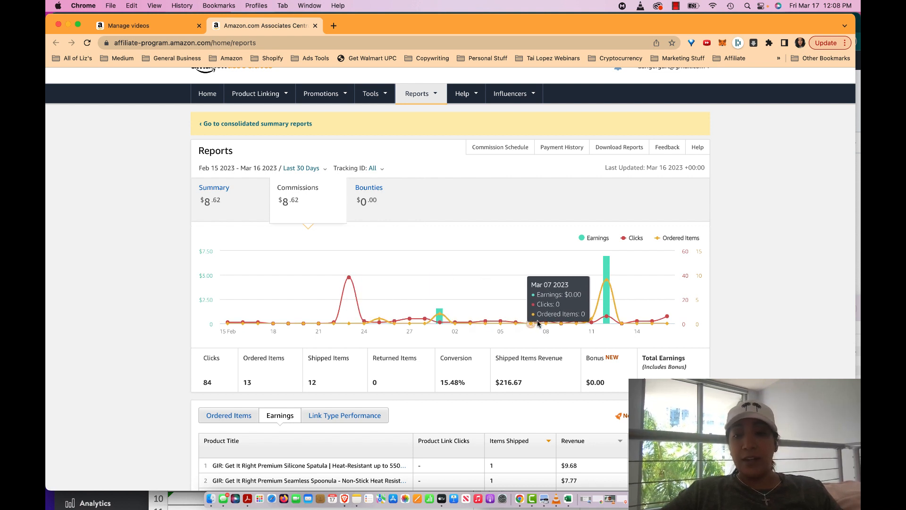
pyautogui.moveTo(606, 312)
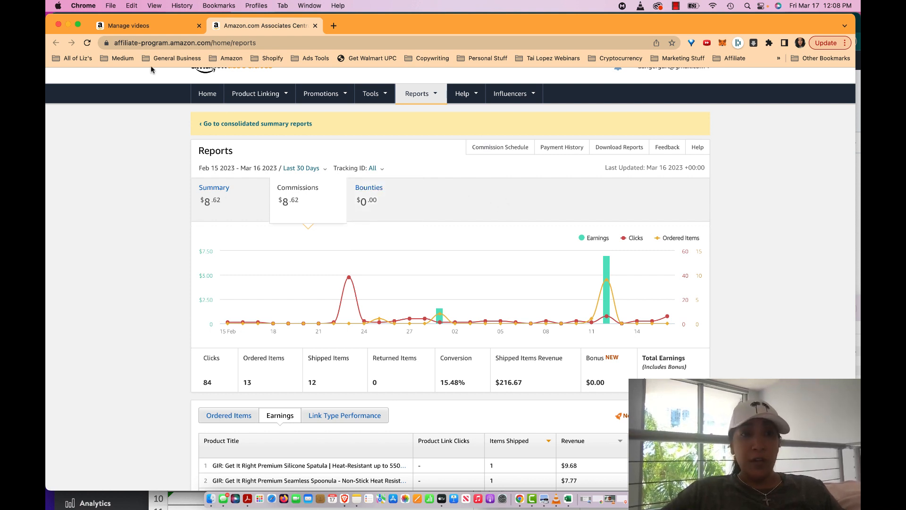
# - Review the Manage videos list's views and watch statistics and move to page 2
pyautogui.click(149, 24)
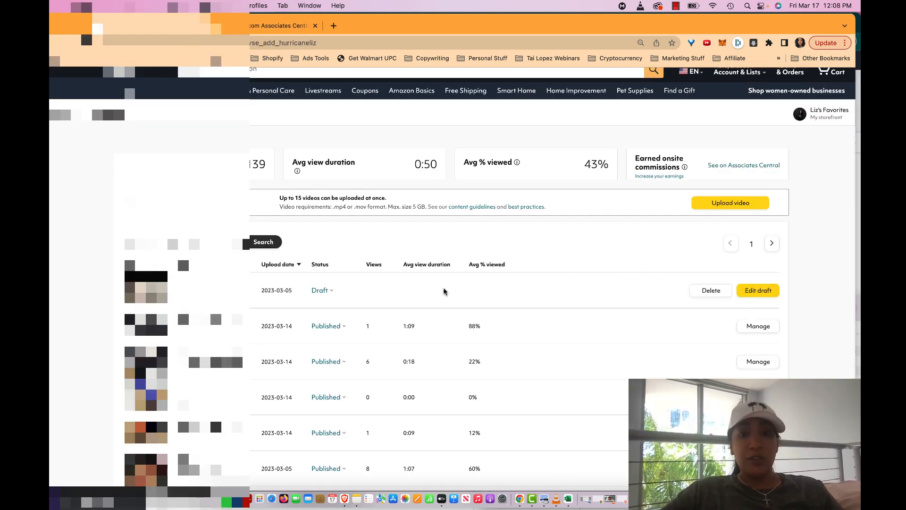
pyautogui.scroll(-3)
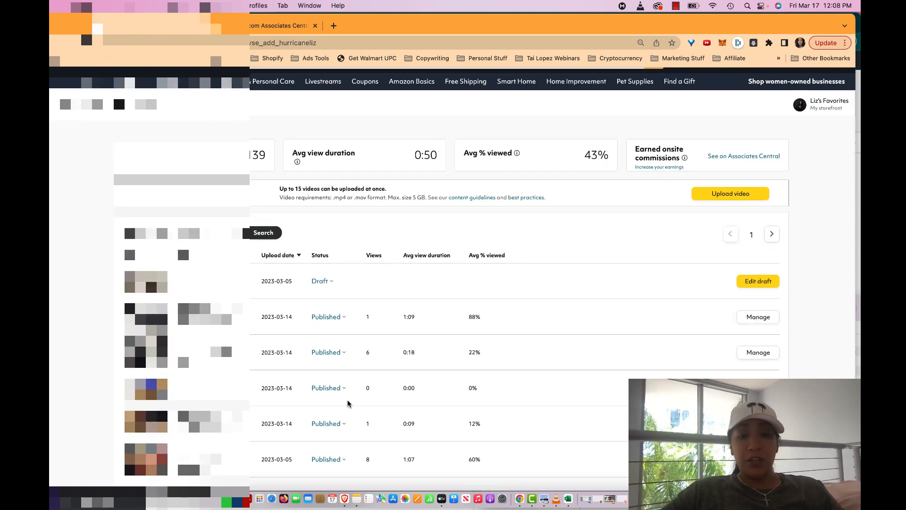
pyautogui.moveTo(421, 344)
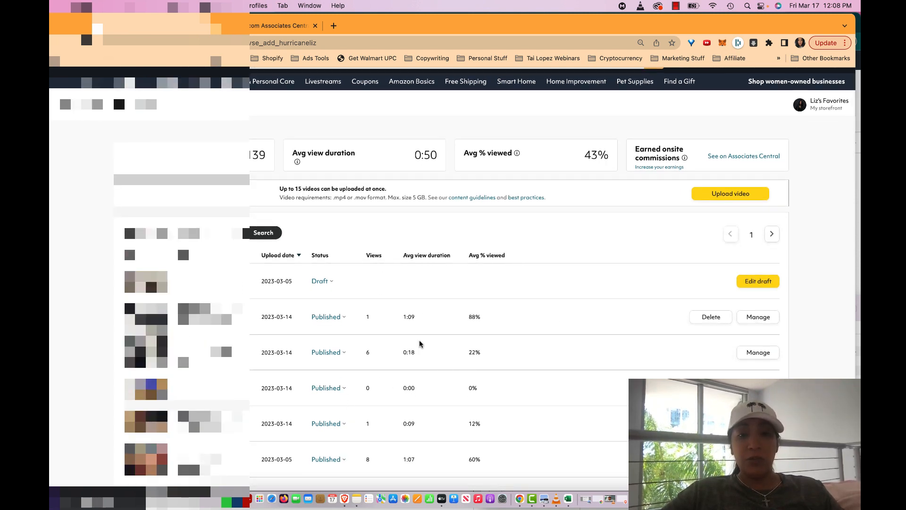
pyautogui.moveTo(488, 357)
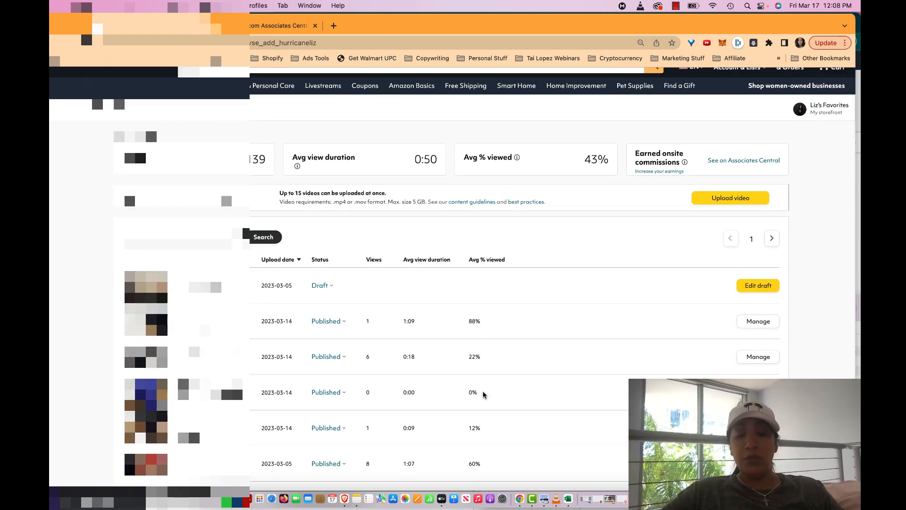
pyautogui.scroll(-3)
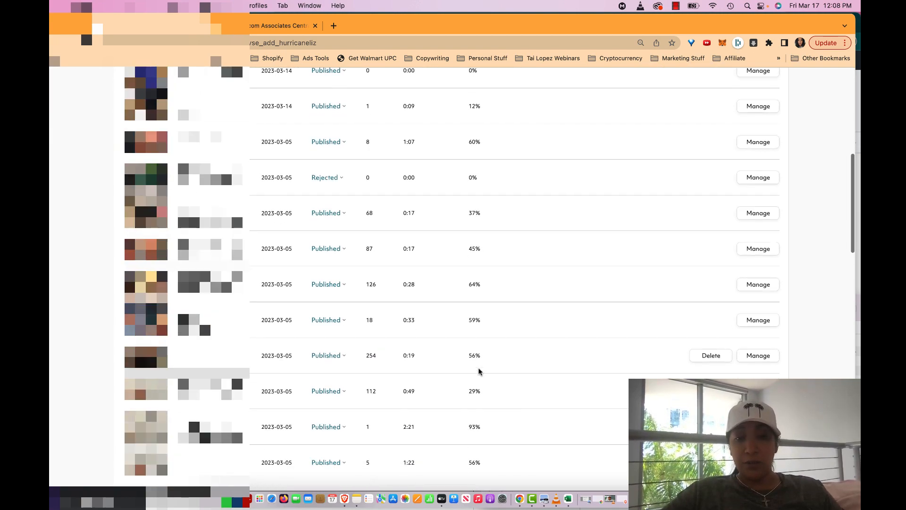
pyautogui.scroll(-3)
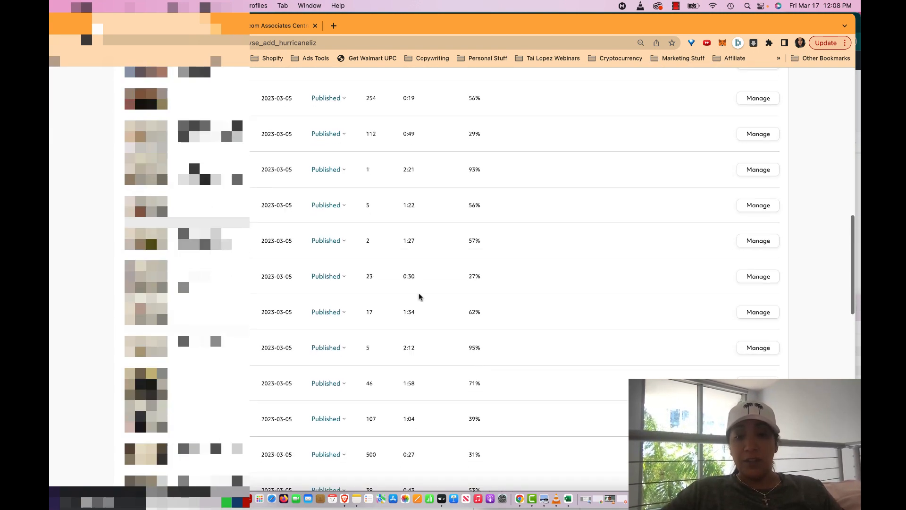
pyautogui.scroll(-3)
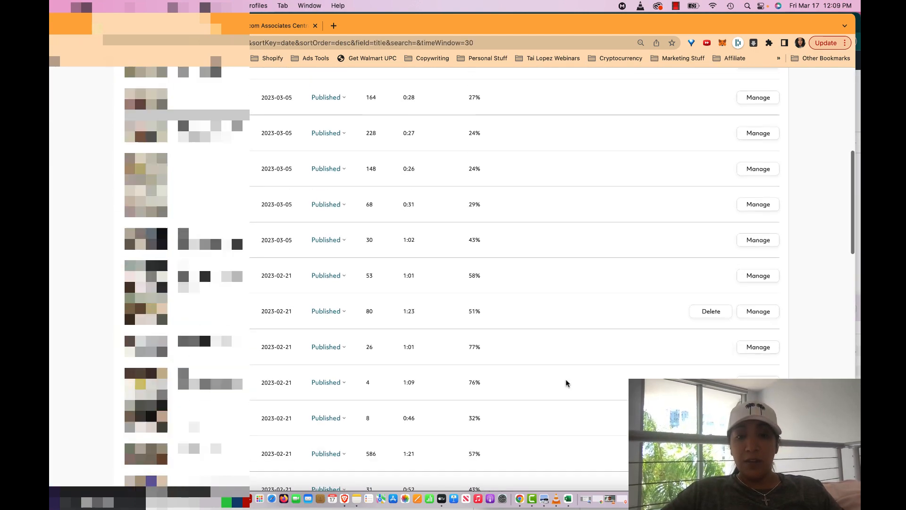
pyautogui.scroll(-3)
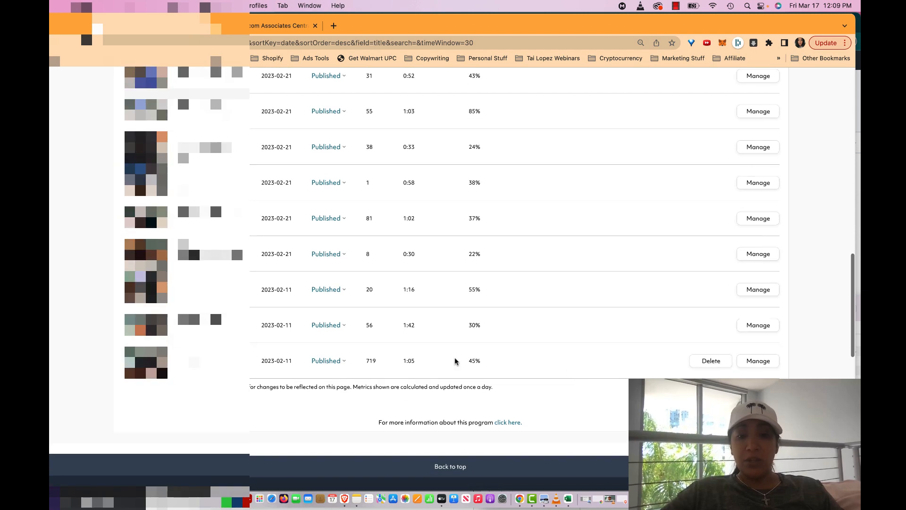
pyautogui.moveTo(452, 380)
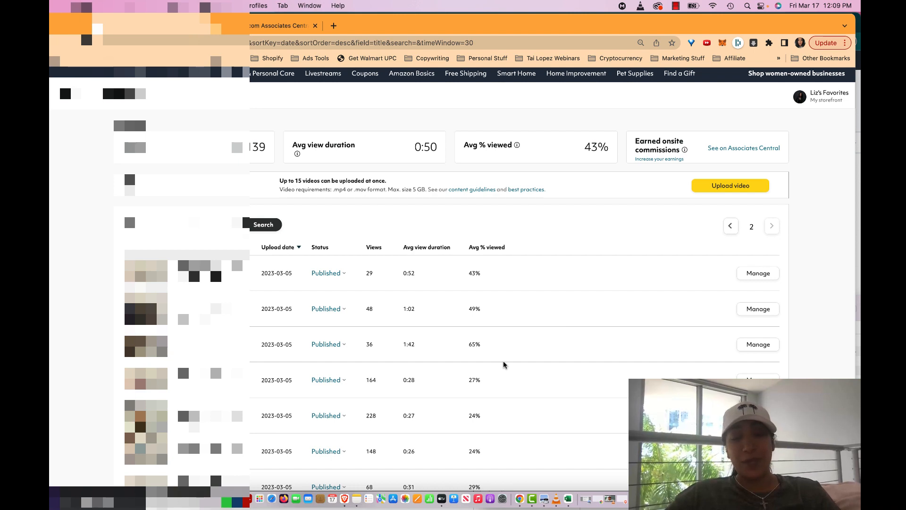
pyautogui.scroll(-3)
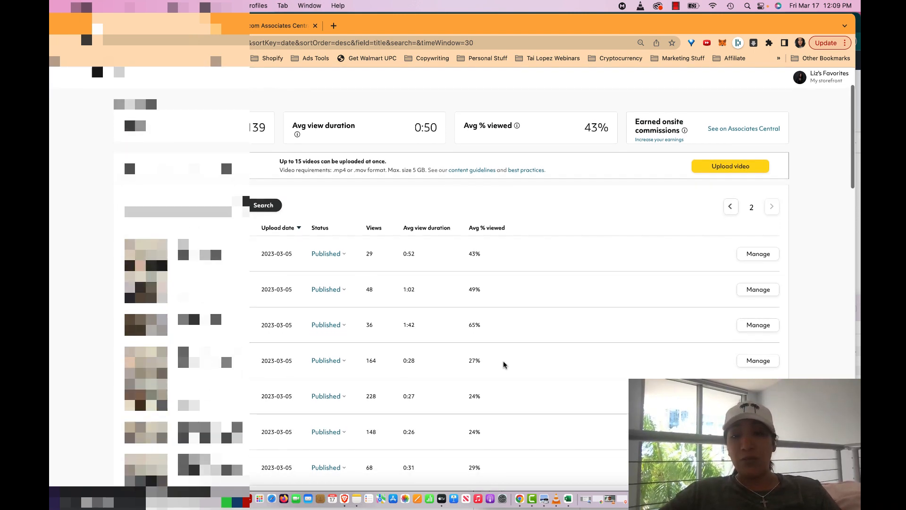